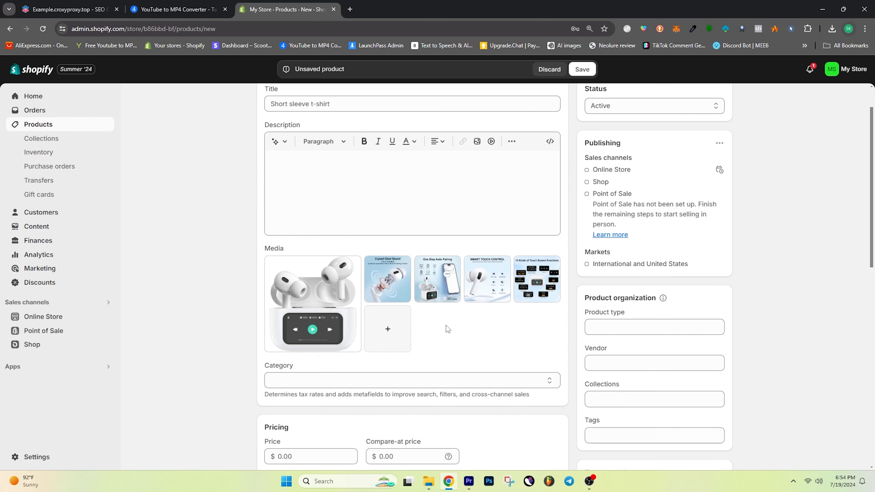
{"action": "type", "text": "HUGE Sound from"}
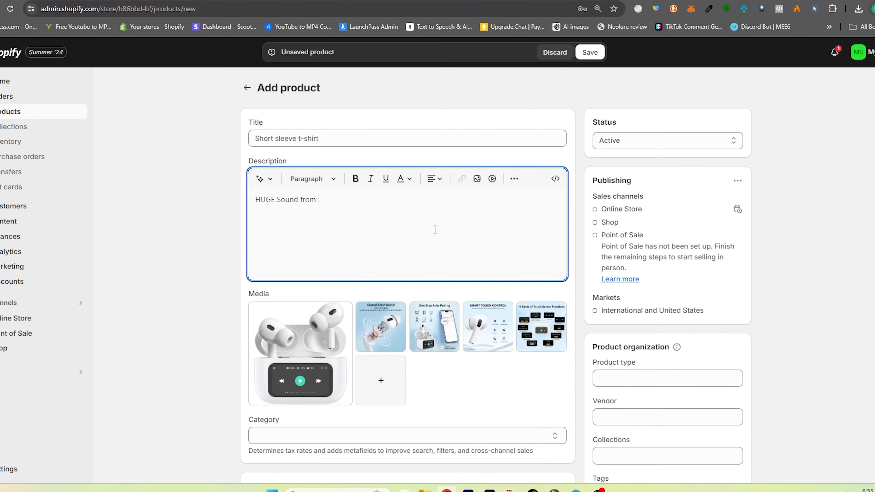